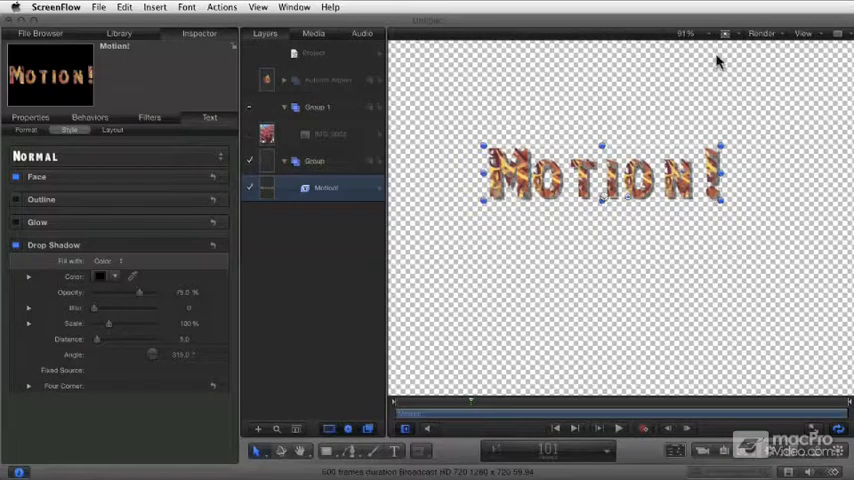
# Step: Show the text style preset list for the Motion! text layer
pyautogui.click(726, 33)
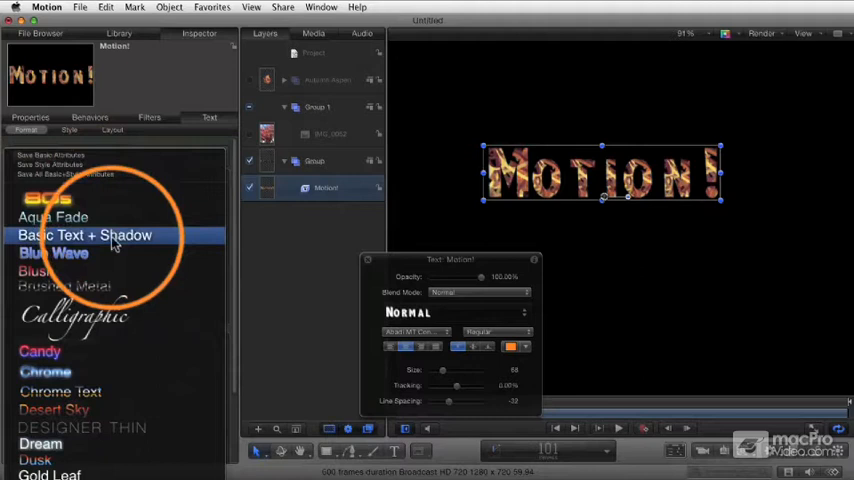
# Step: Apply the 80s style preset, giving Motion! a yellow-orange gradient glow
pyautogui.click(75, 317)
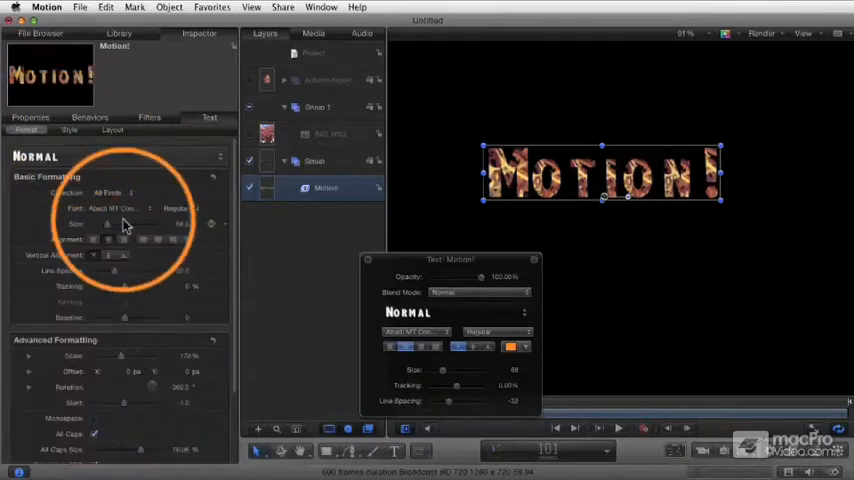
pyautogui.click(69, 130)
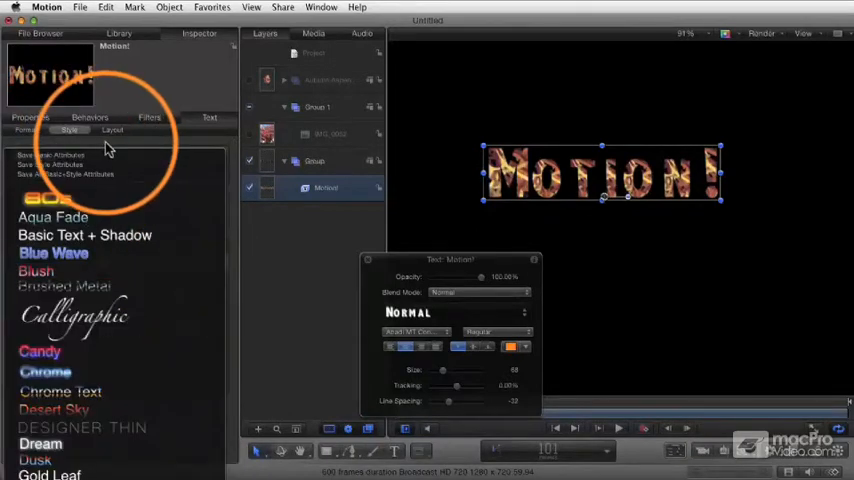
pyautogui.click(45, 199)
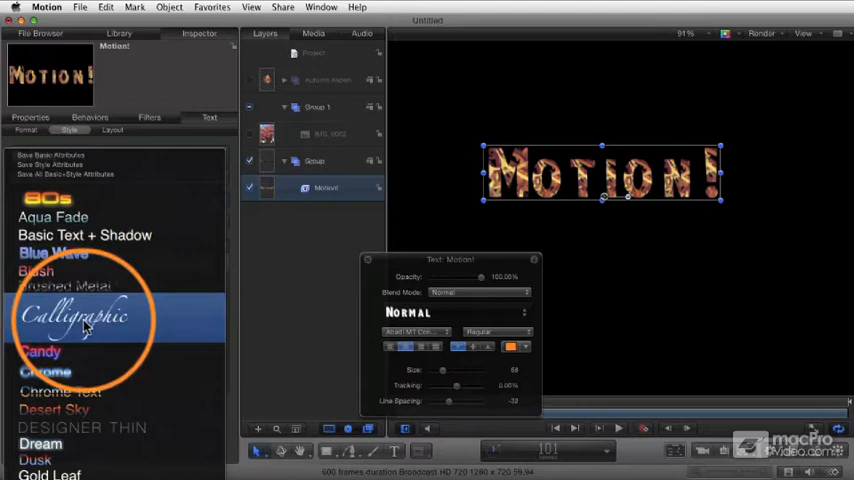
pyautogui.click(95, 428)
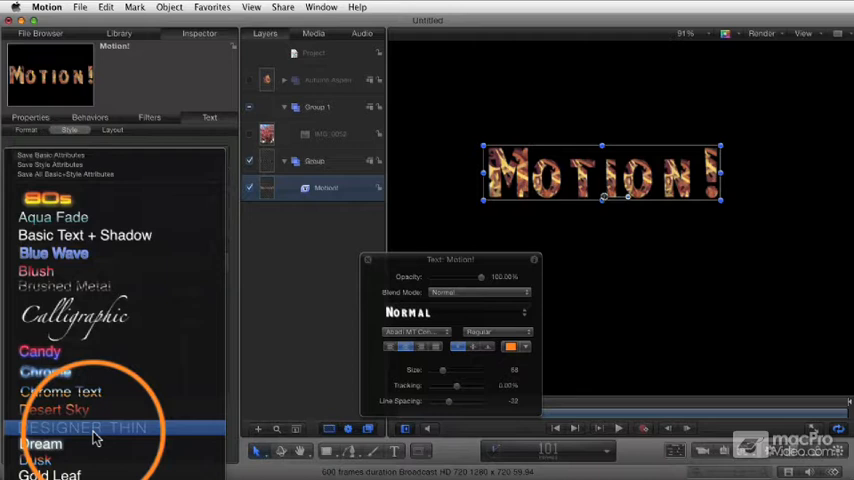
pyautogui.click(47, 199)
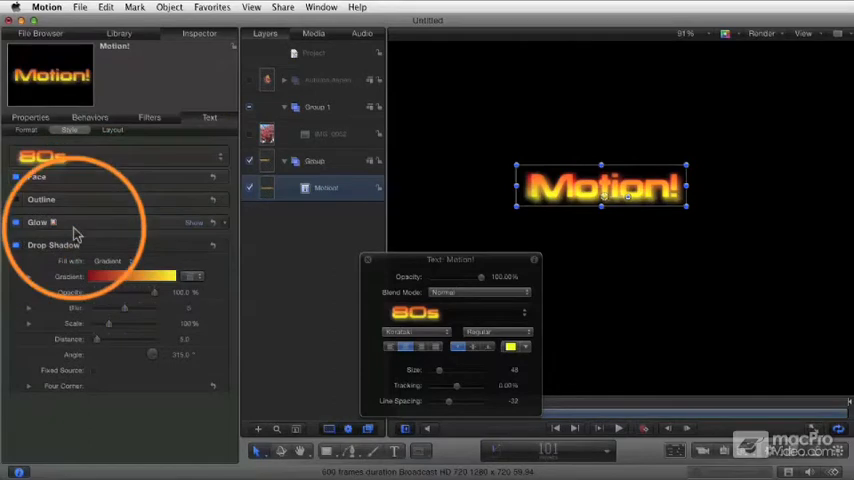
# Step: Try the pink Blush preset, then reopen the style preset list
pyautogui.click(29, 222)
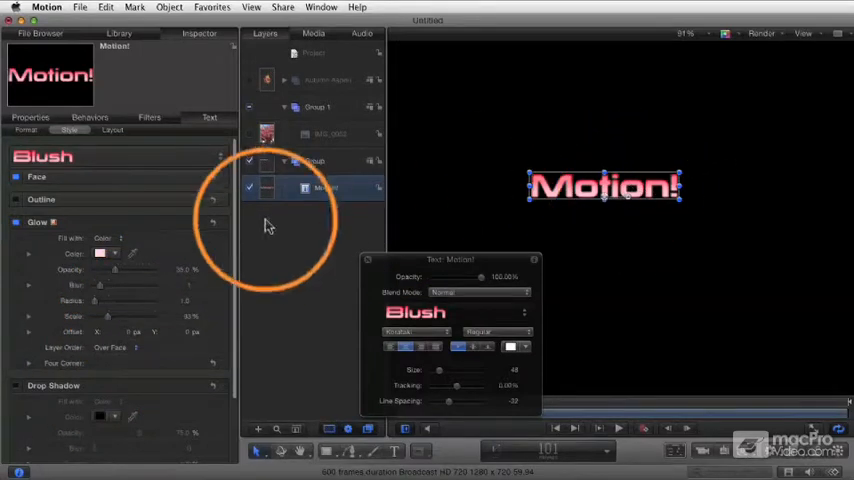
pyautogui.click(27, 130)
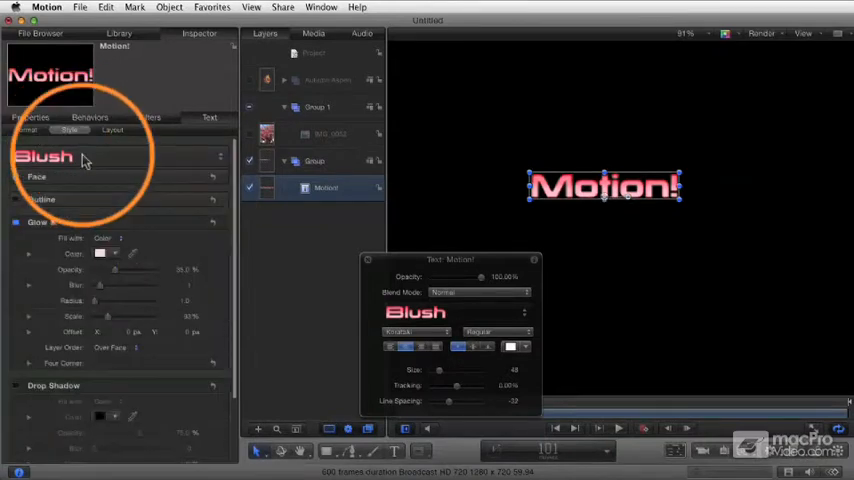
pyautogui.click(45, 157)
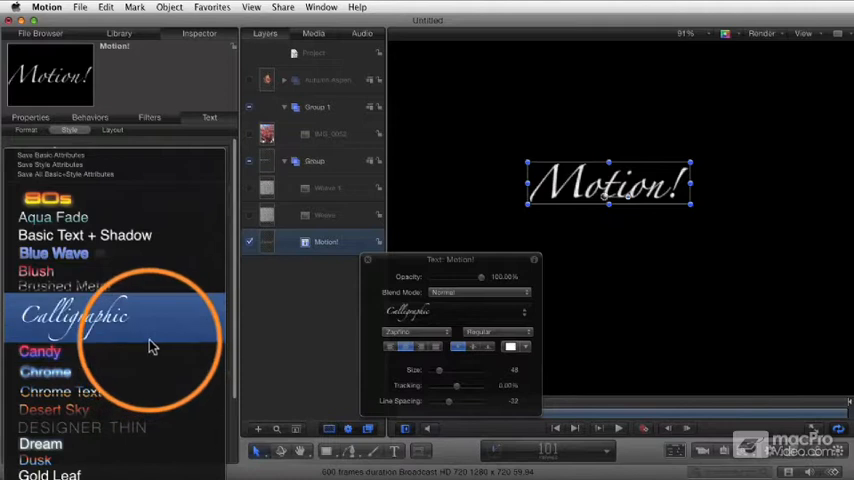
pyautogui.moveTo(137, 286)
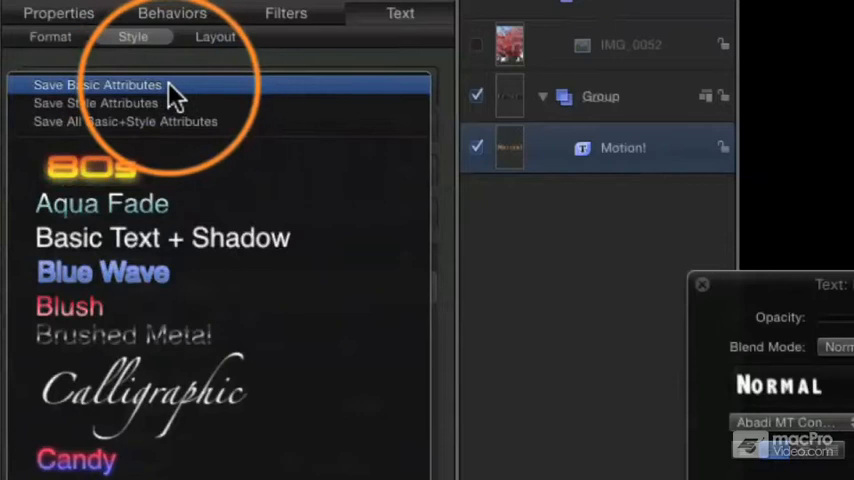
pyautogui.moveTo(155, 100)
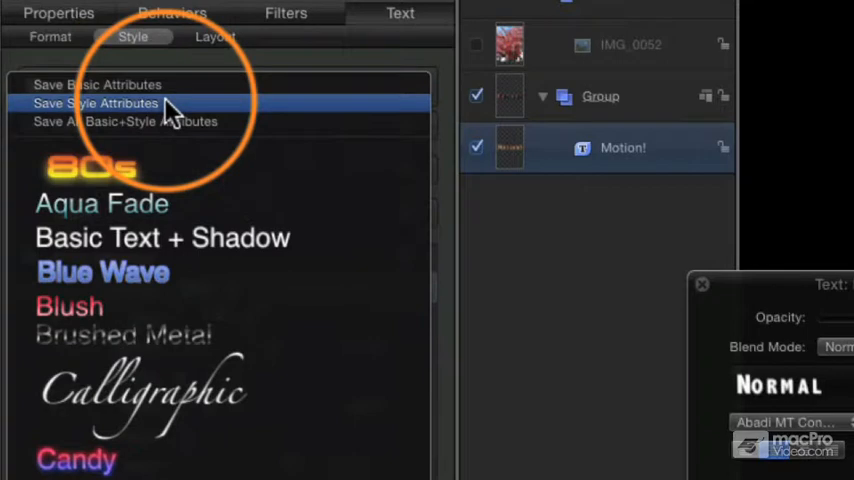
pyautogui.moveTo(165, 135)
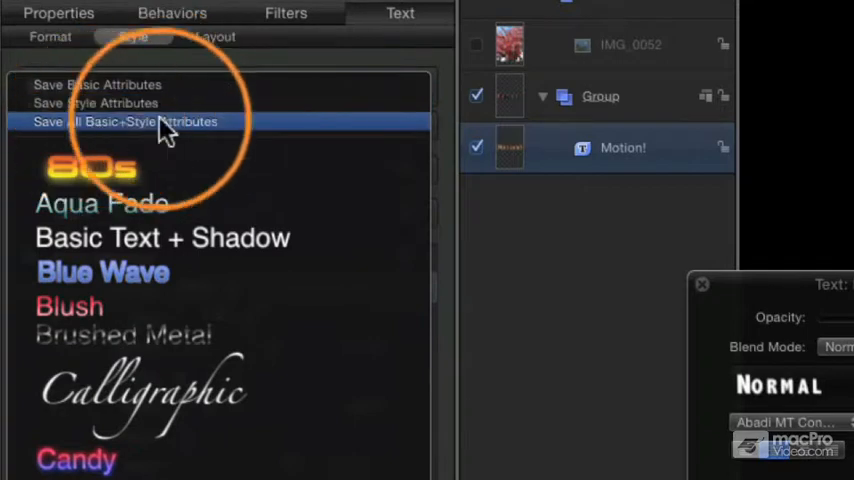
pyautogui.moveTo(190, 135)
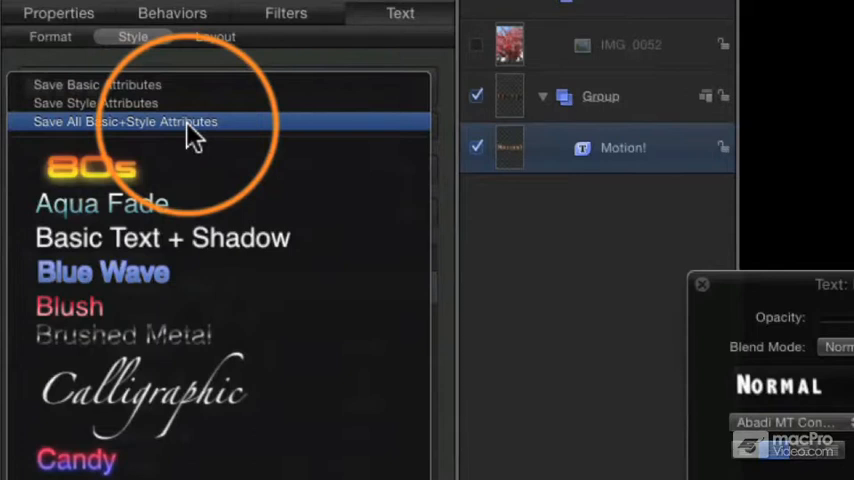
# Step: Save all basic and style attributes as the 'Amazing Style' preset
pyautogui.click(125, 121)
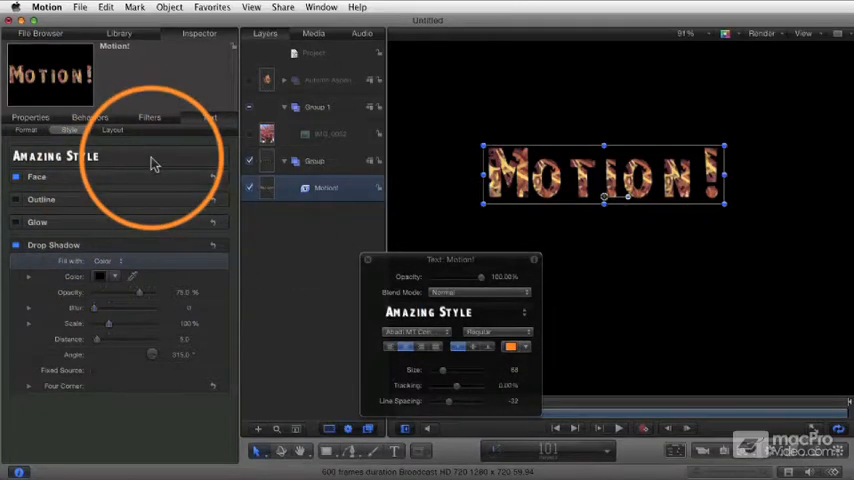
# Step: Confirm 'Amazing Style' is listed in the style preset menu
pyautogui.click(55, 156)
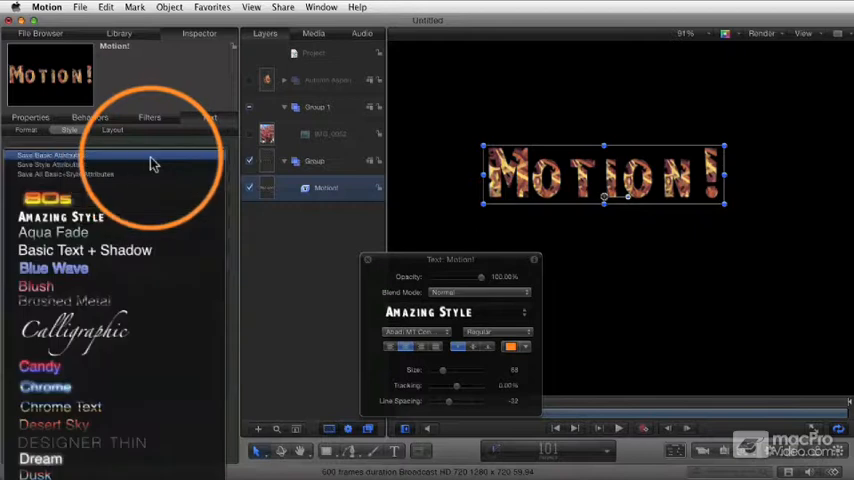
pyautogui.moveTo(65, 166)
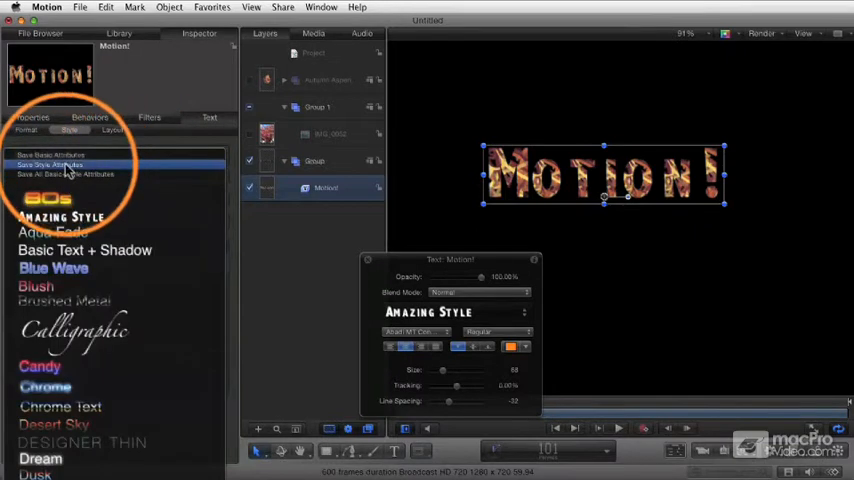